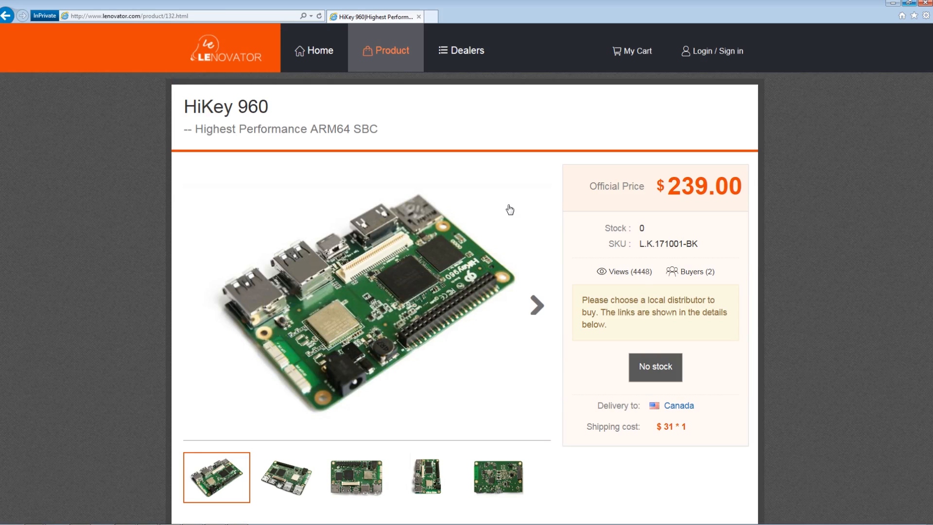
# Step: Step the HiKey 960 gallery through the second, third (top-down) and fourth board photos
pyautogui.click(285, 476)
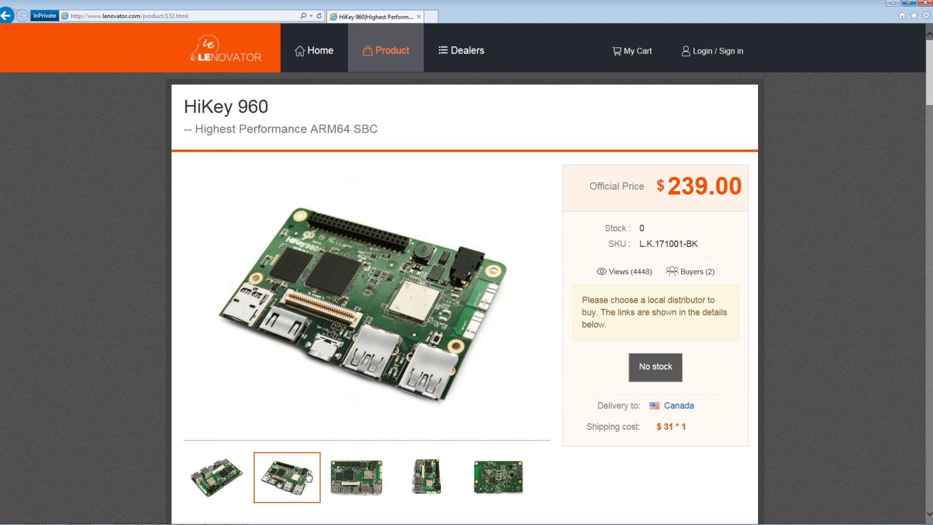
pyautogui.click(357, 477)
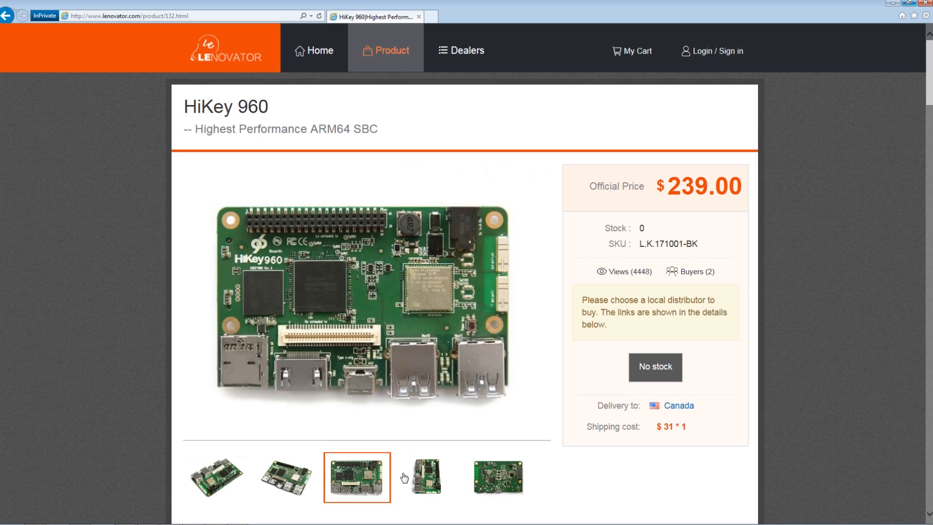
pyautogui.click(426, 476)
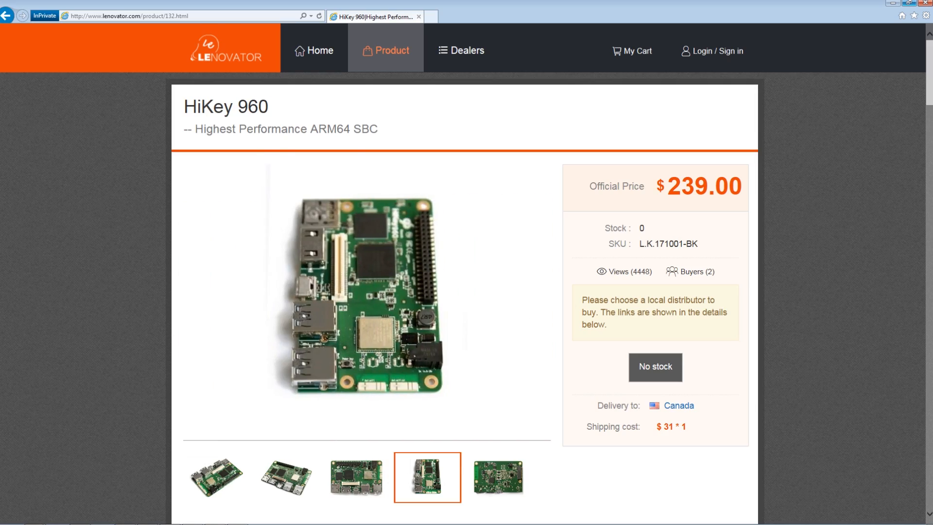